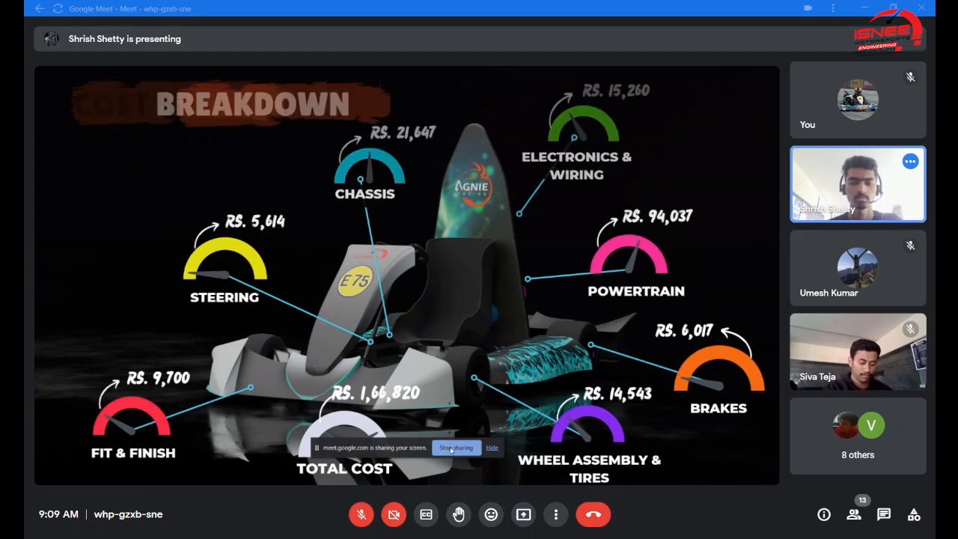
- Advance the shared slides past the Cost Breakdown slide to the manufacturing processes table
{"action": "key", "text": "Right"}
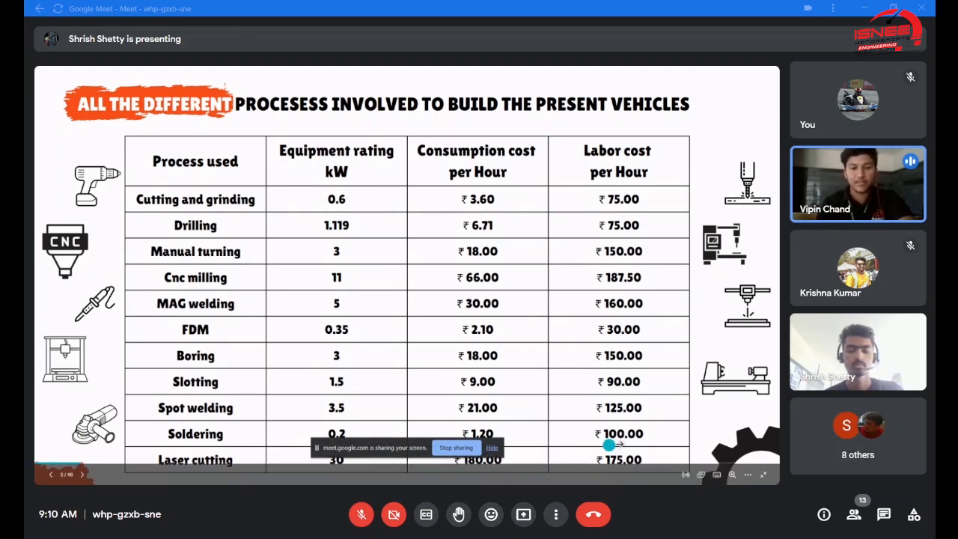
{"action": "mouse_move", "coordinate": [724, 399]}
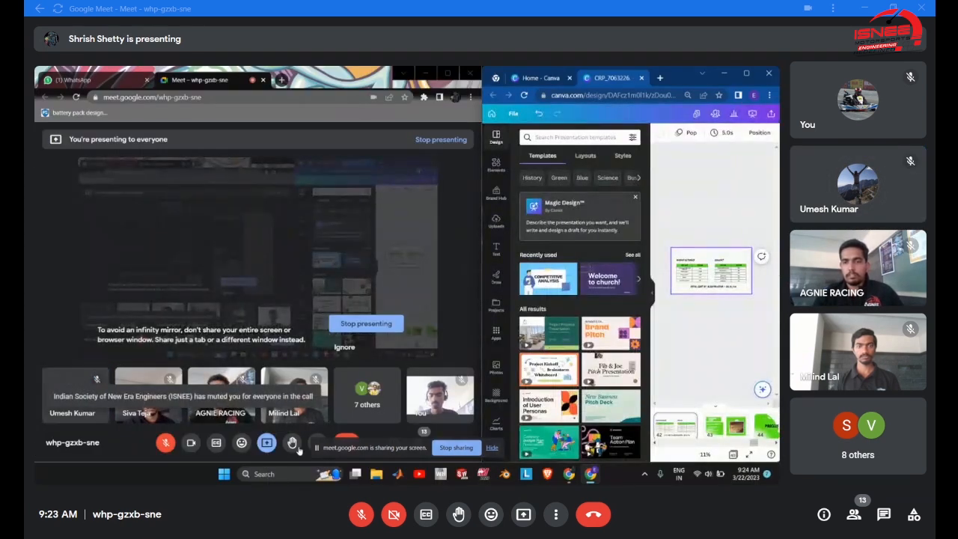
- Unmute the presenter's microphone from the Meet call controls after the host's mute
{"action": "left_click", "coordinate": [166, 442]}
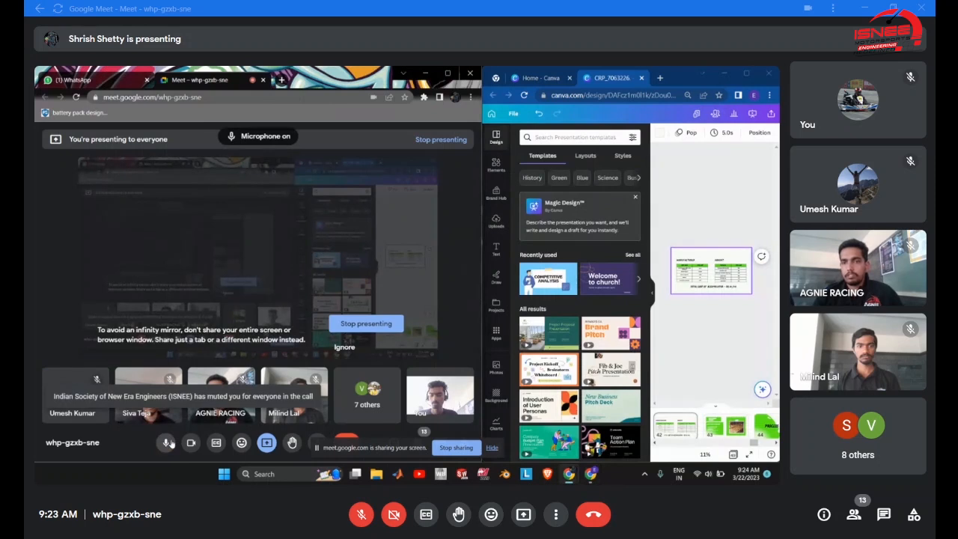